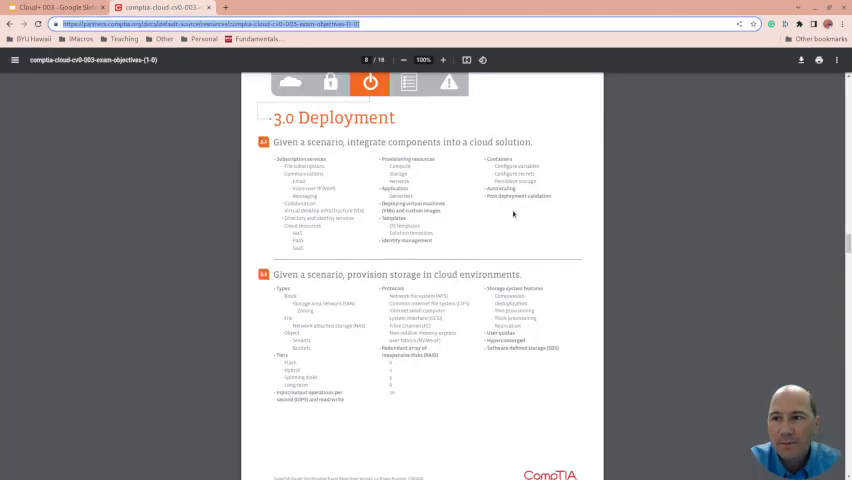
mouse_move(365, 191)
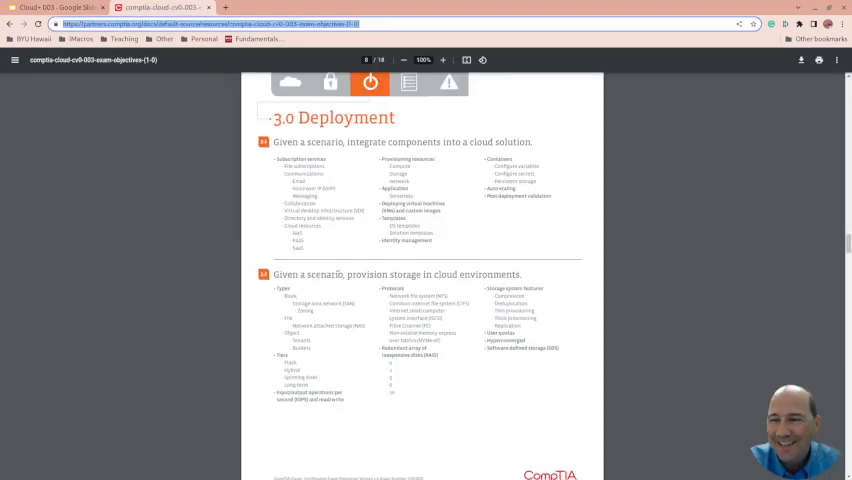
scroll("down", 3)
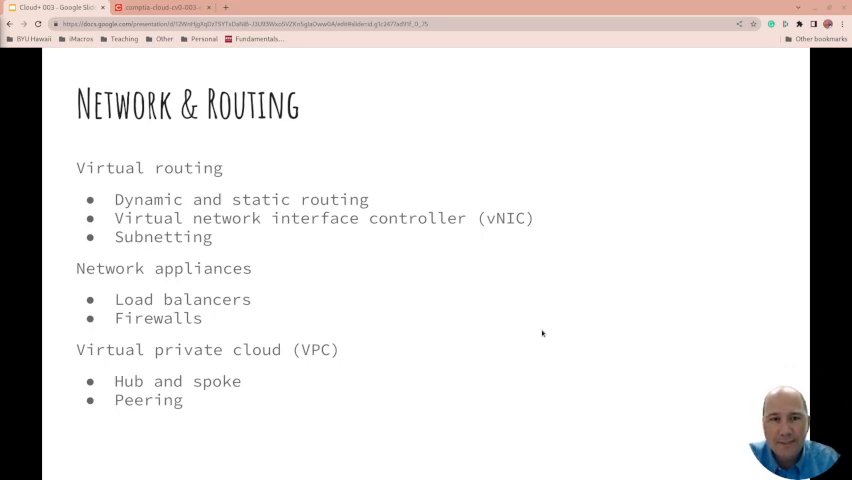
mouse_move(549, 332)
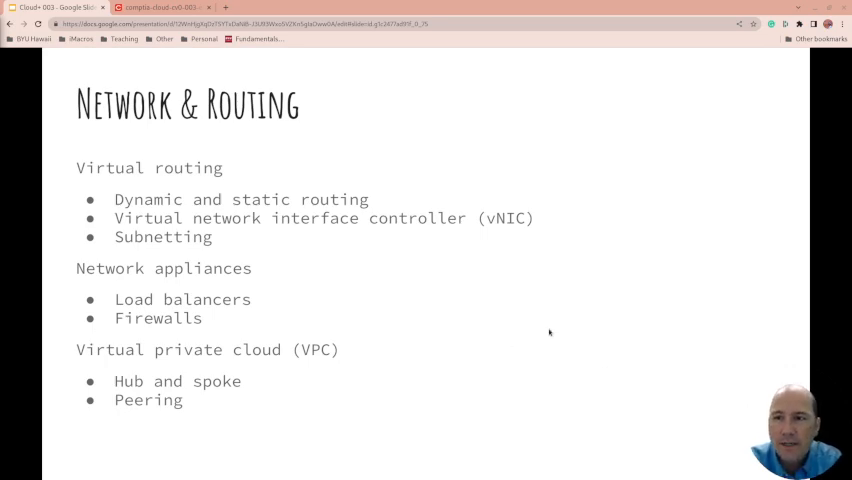